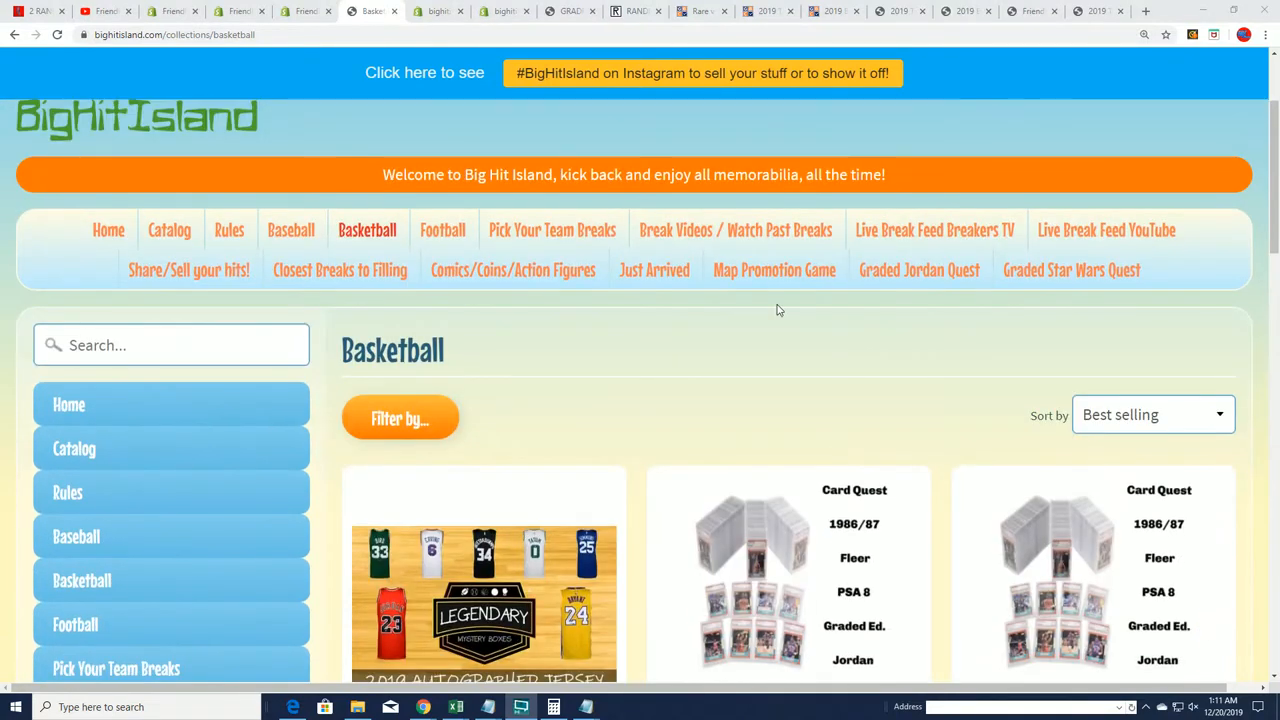
Open the Graded Jordan Quest page and select the empty seventh ticket slot
click(918, 270)
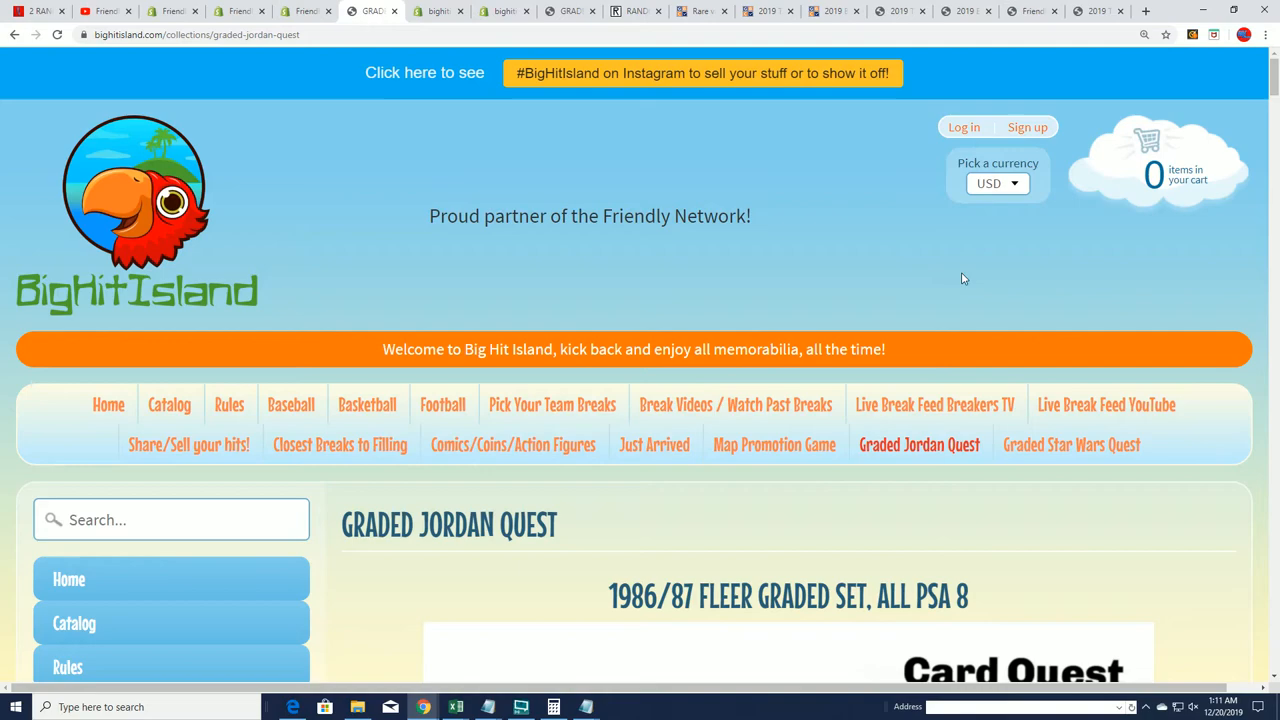
scroll(down, 3)
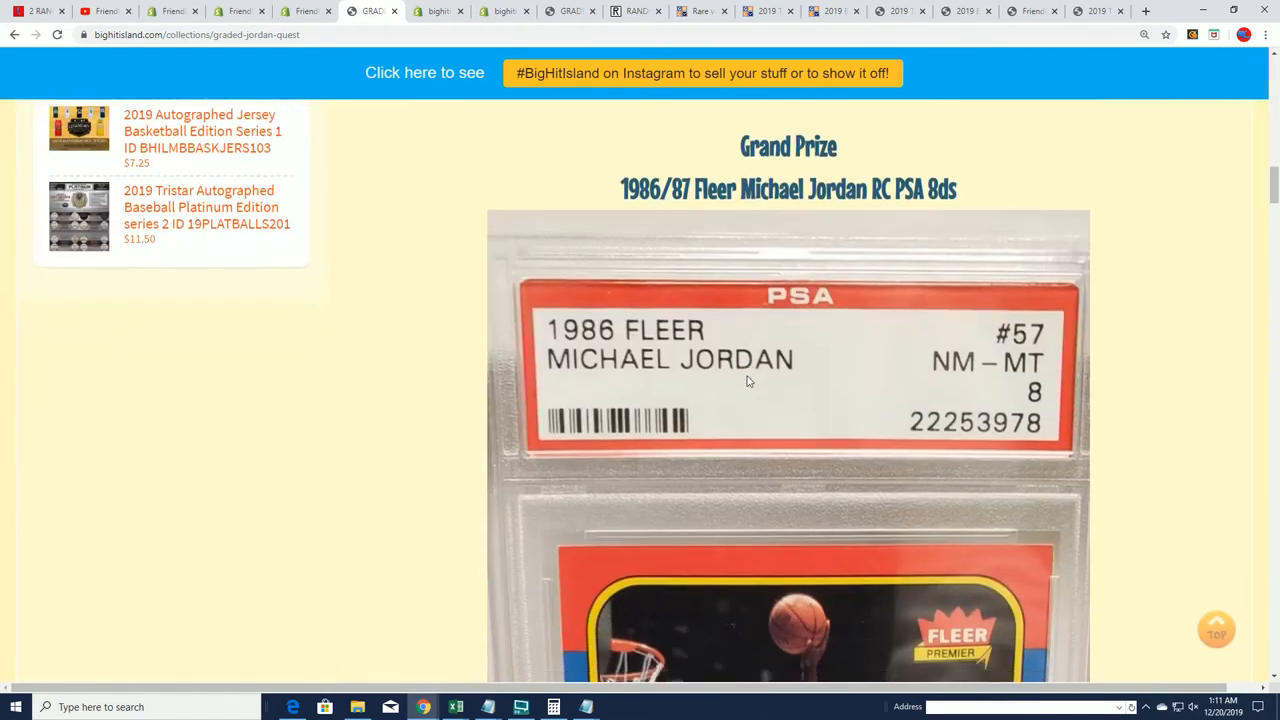
scroll(down, 3)
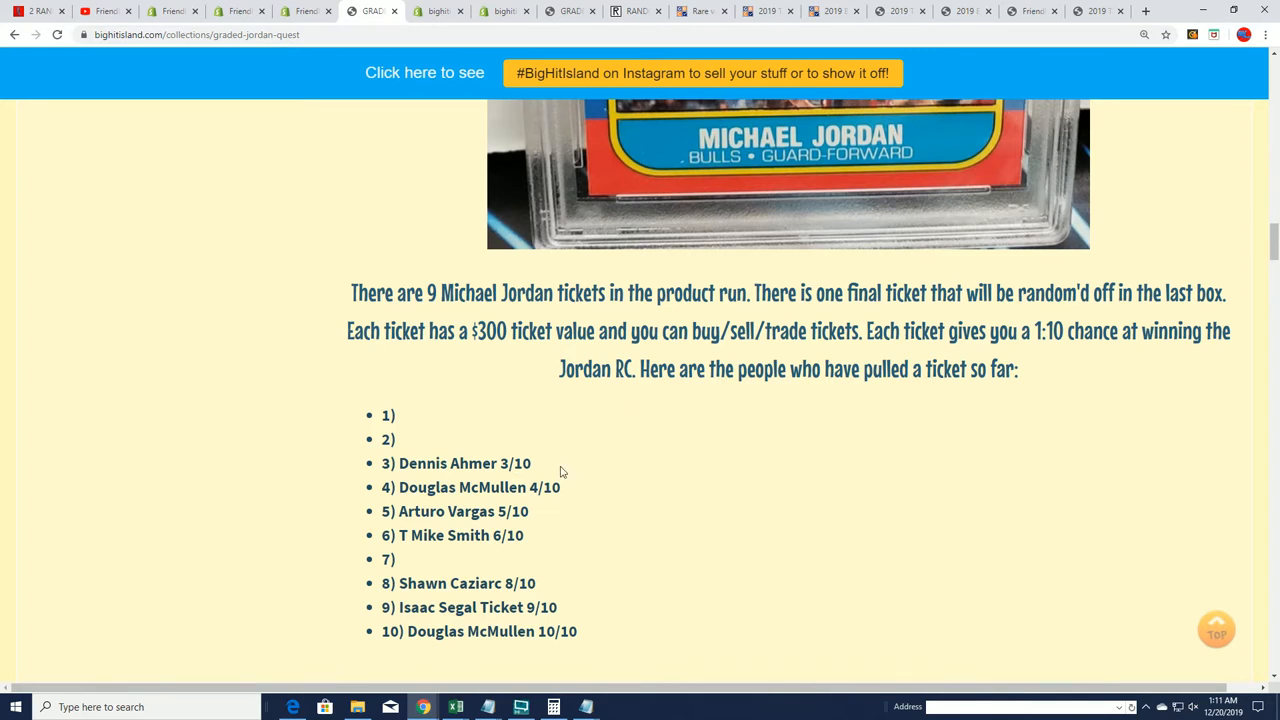
mouse_move(415, 555)
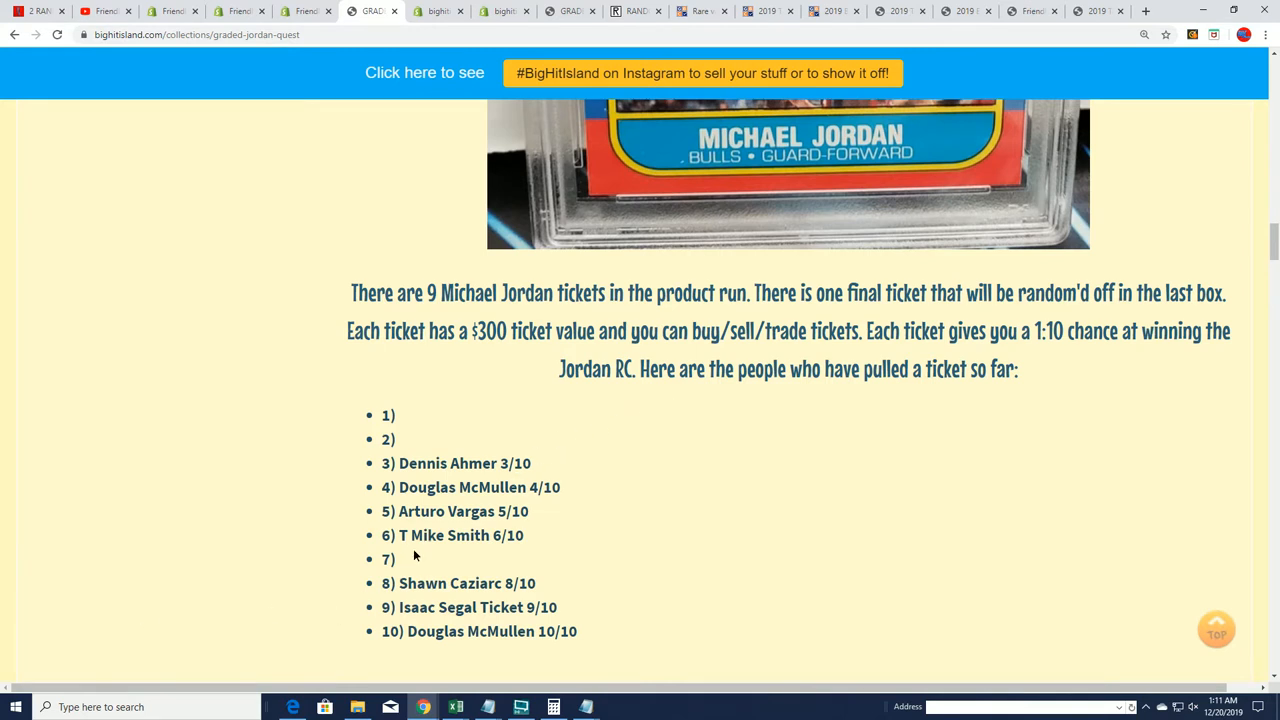
double_click(388, 558)
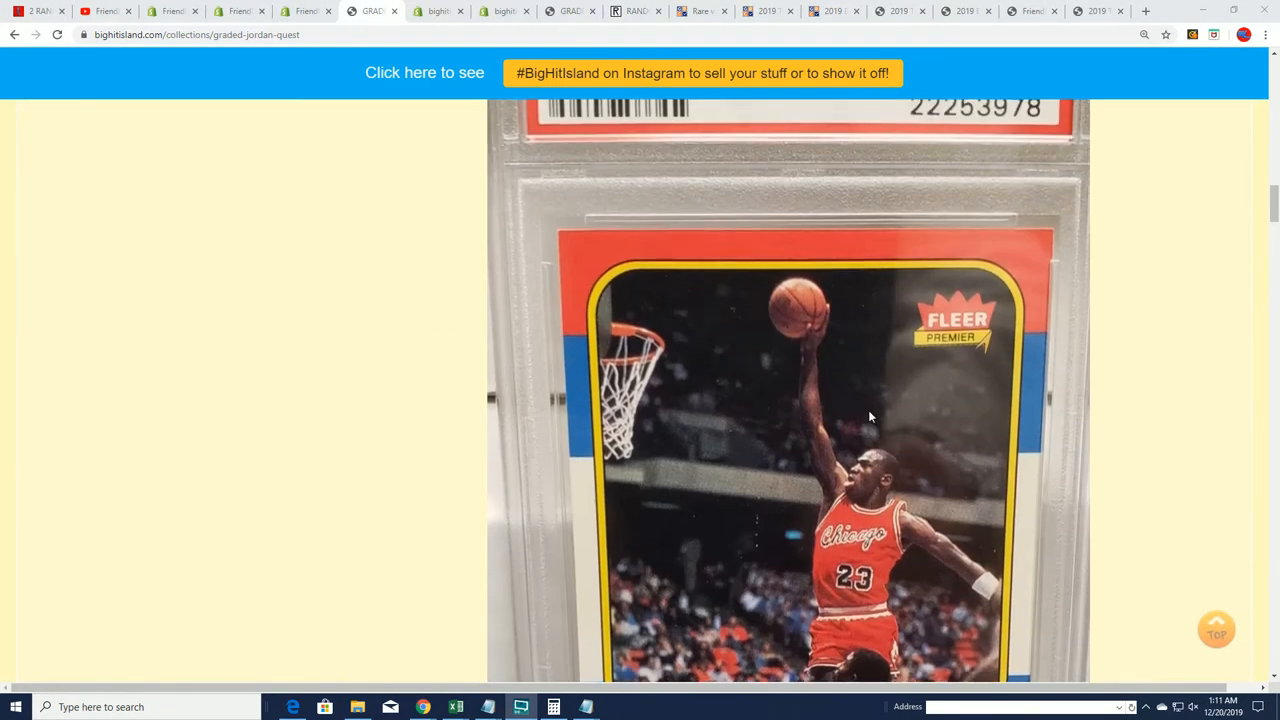
Review the remaining prize ticket lists, selecting empty slots including the eighth Magic slot
scroll(down, 3)
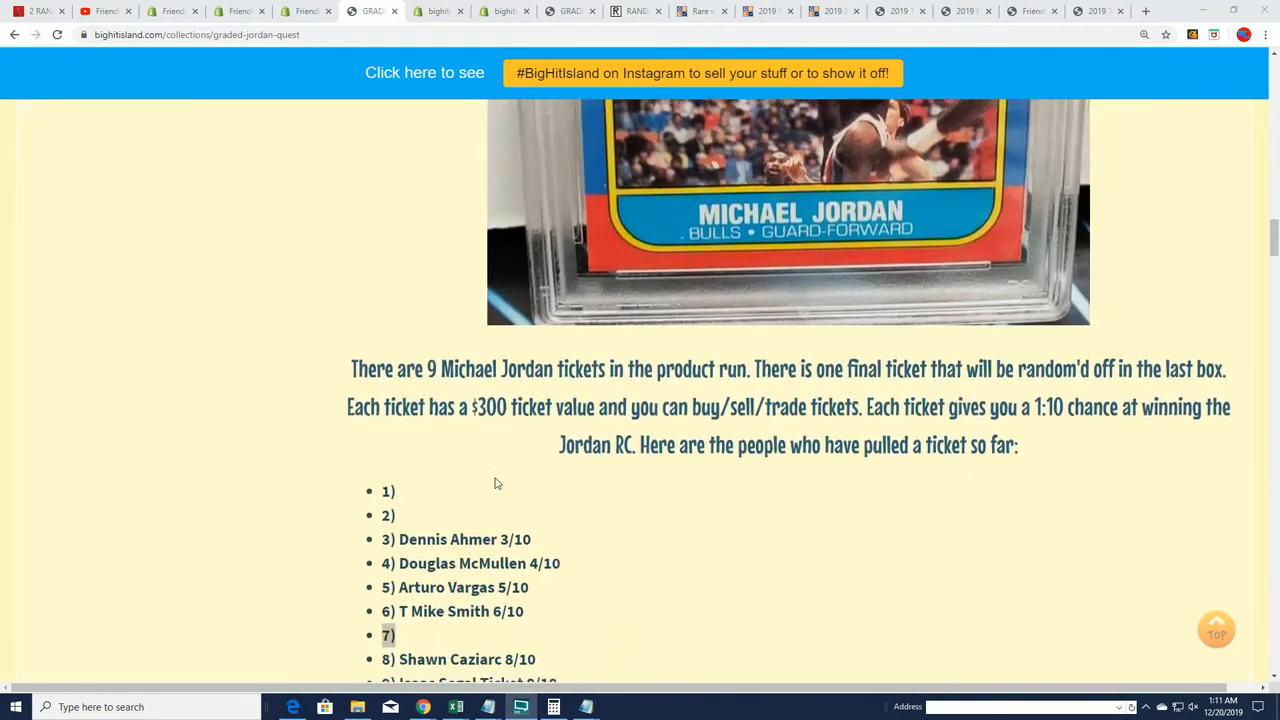
scroll(down, 3)
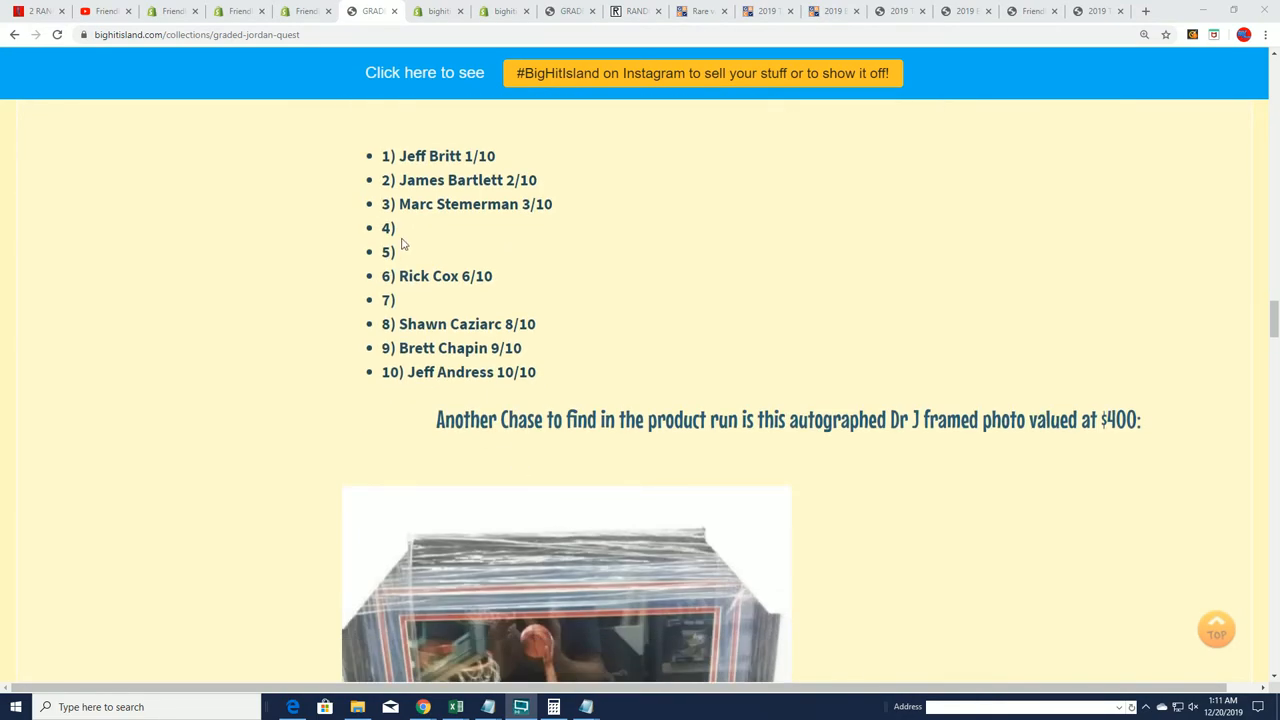
scroll(down, 3)
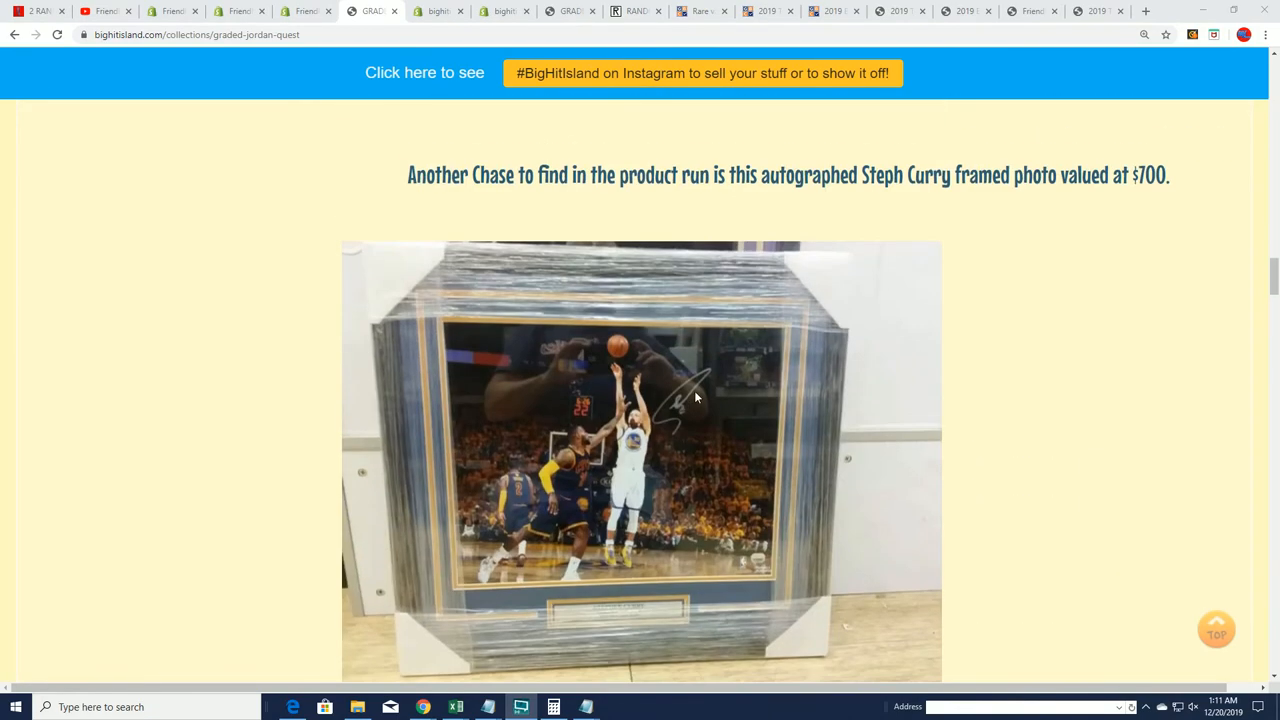
scroll(down, 3)
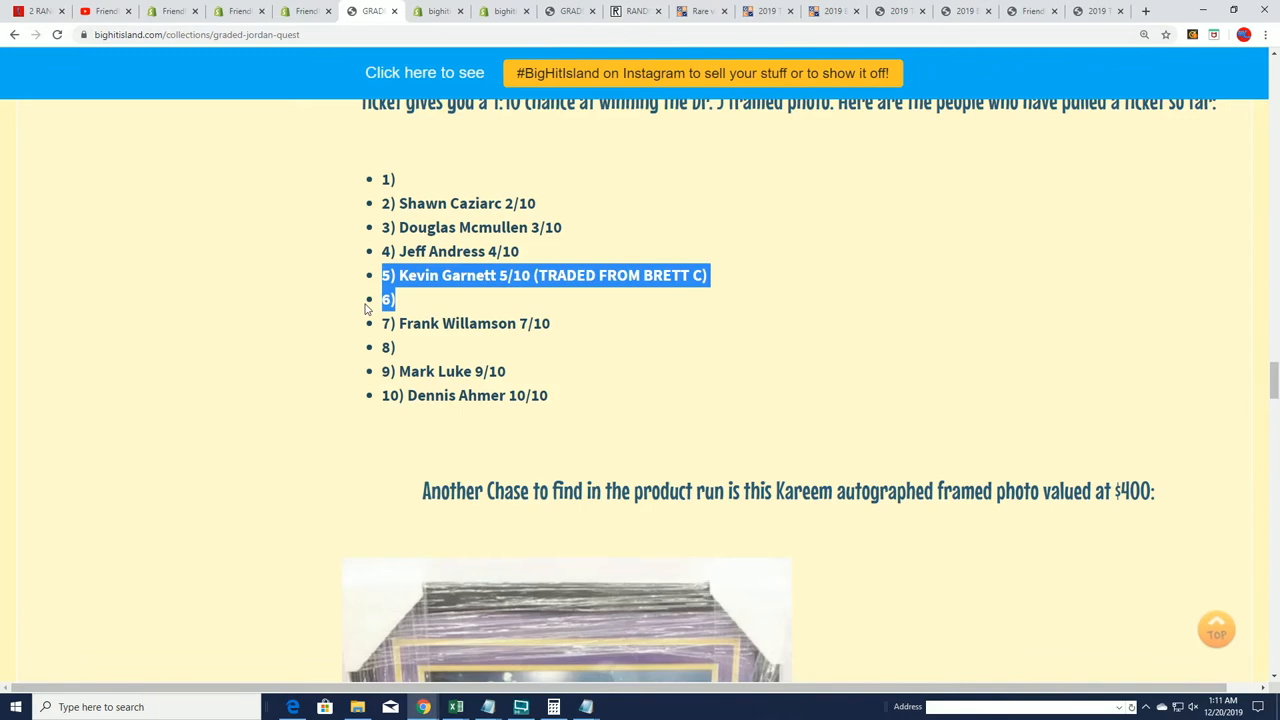
scroll(down, 3)
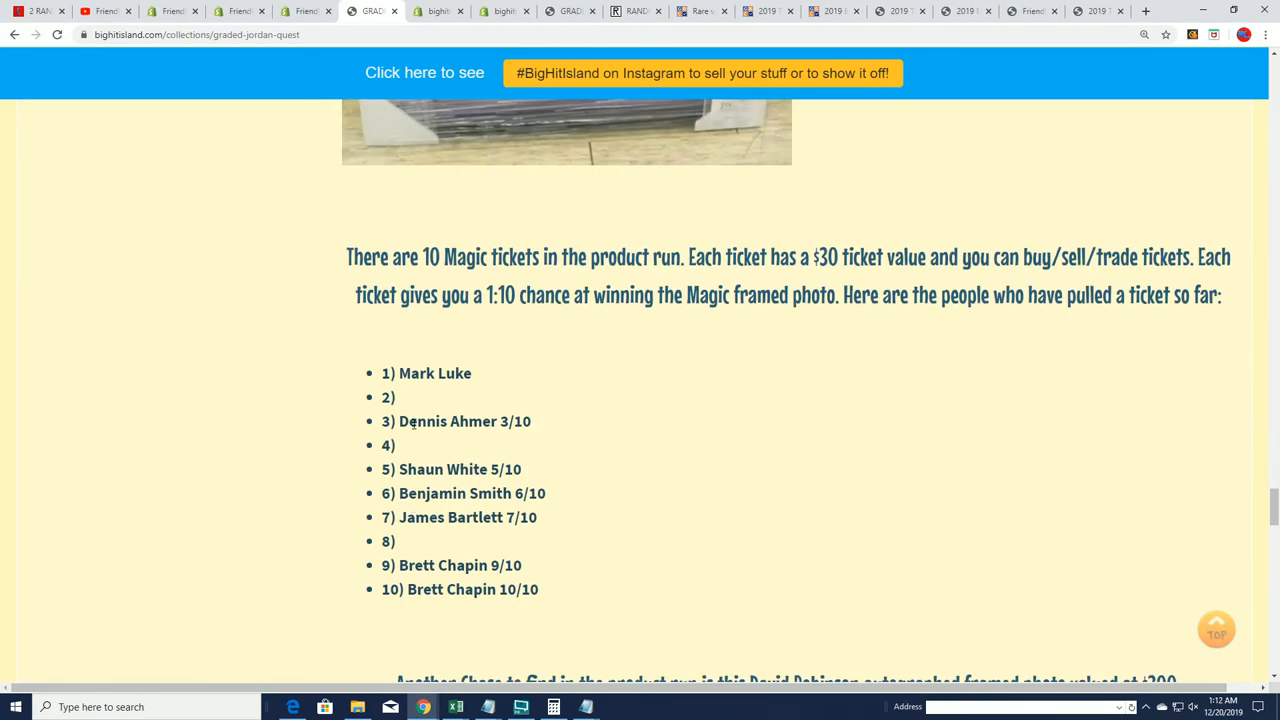
double_click(385, 541)
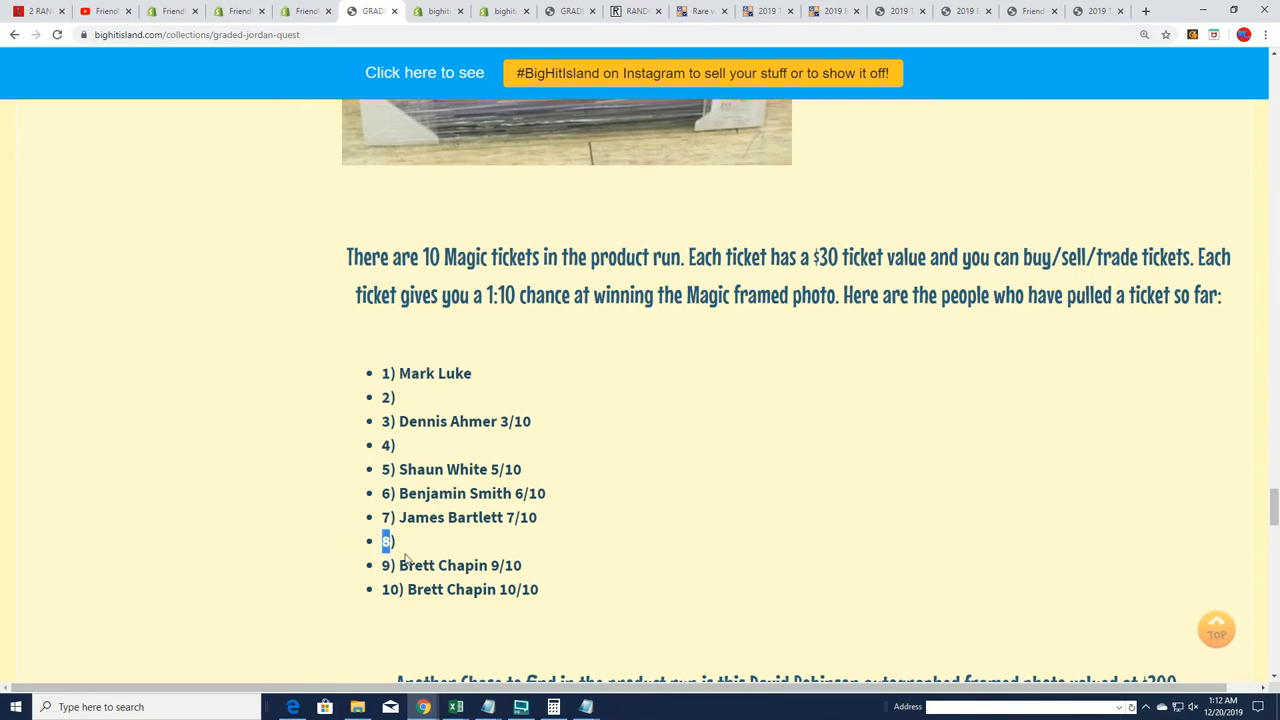
scroll(down, 3)
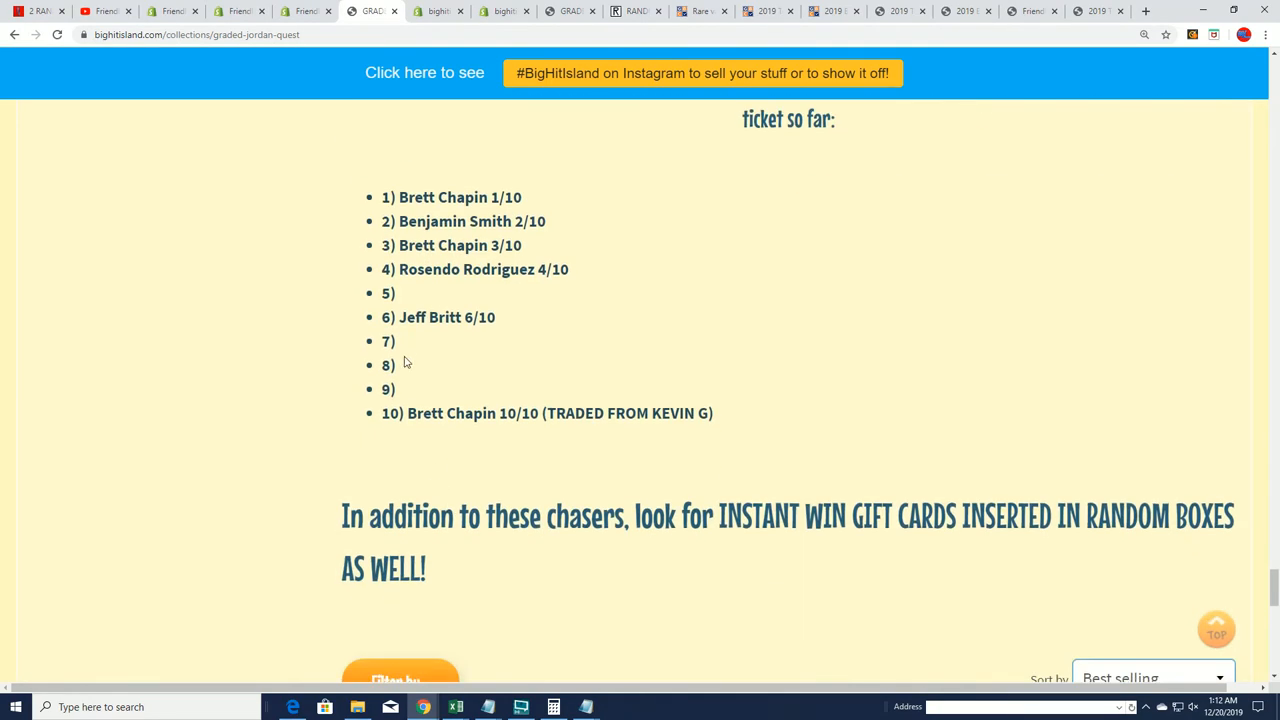
double_click(387, 341)
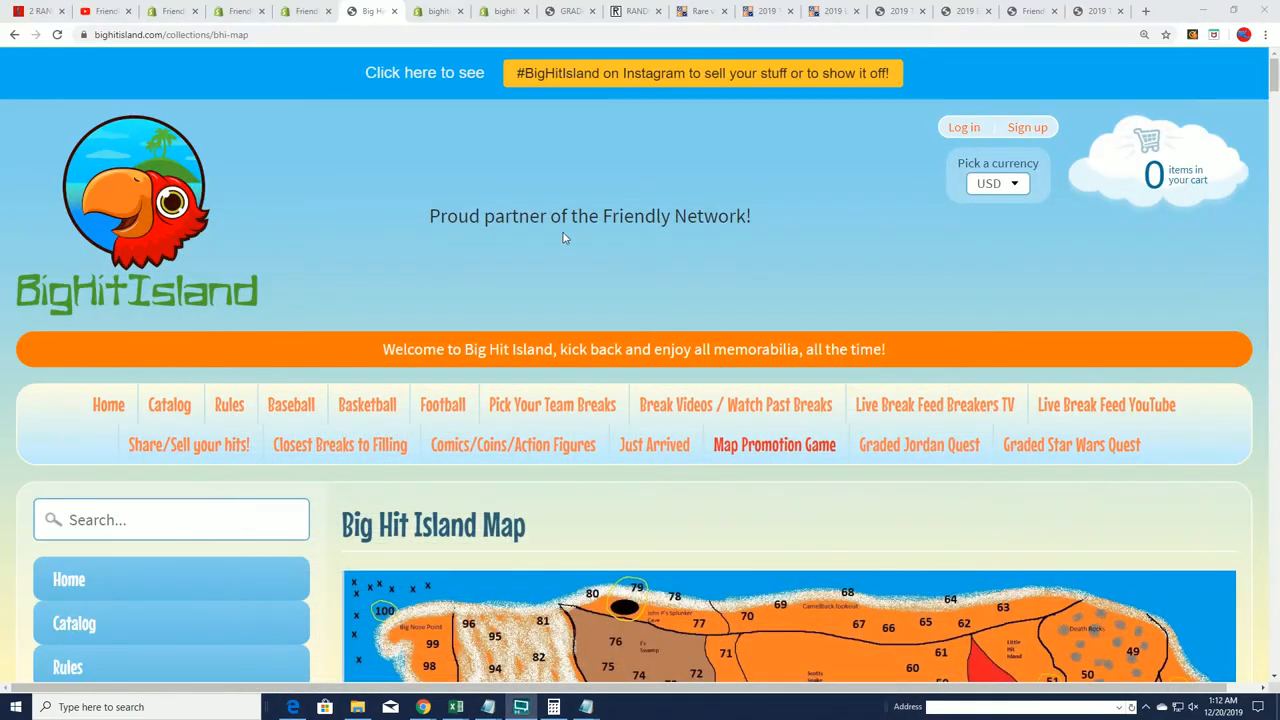
Scroll the Big Hit Island map page, then switch to the 19-entry List Randomizer
scroll(down, 3)
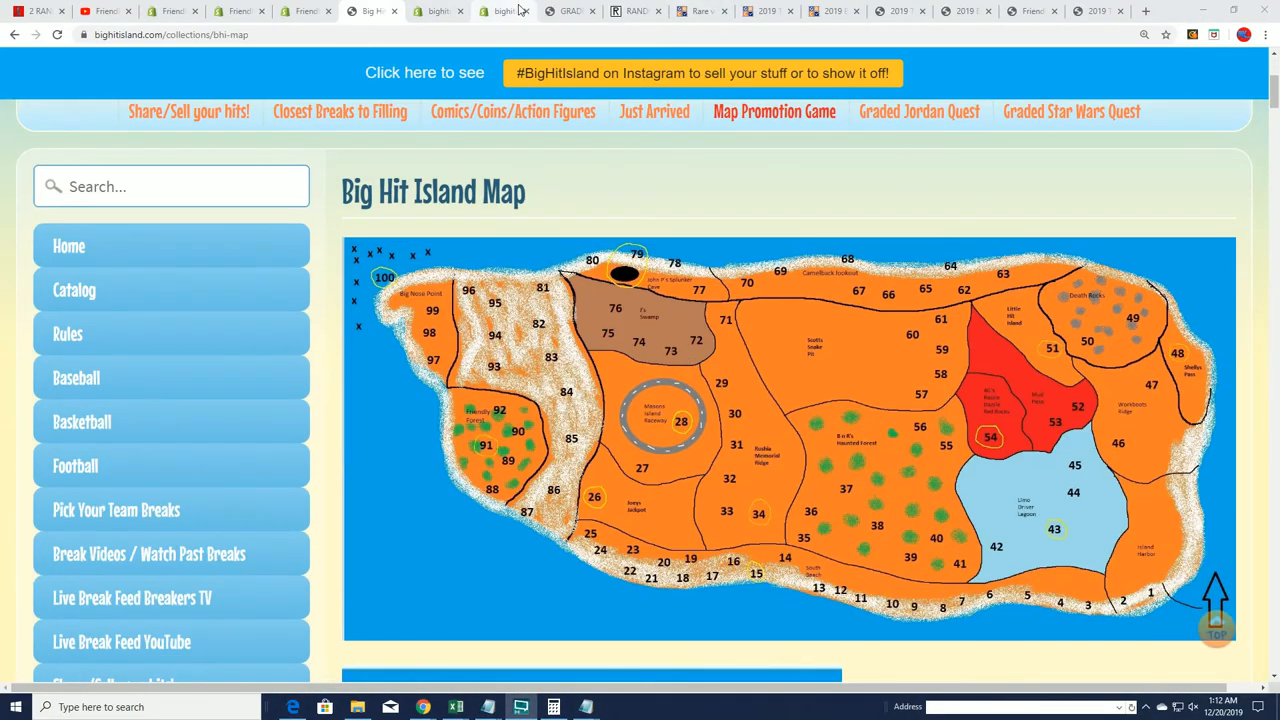
click(636, 11)
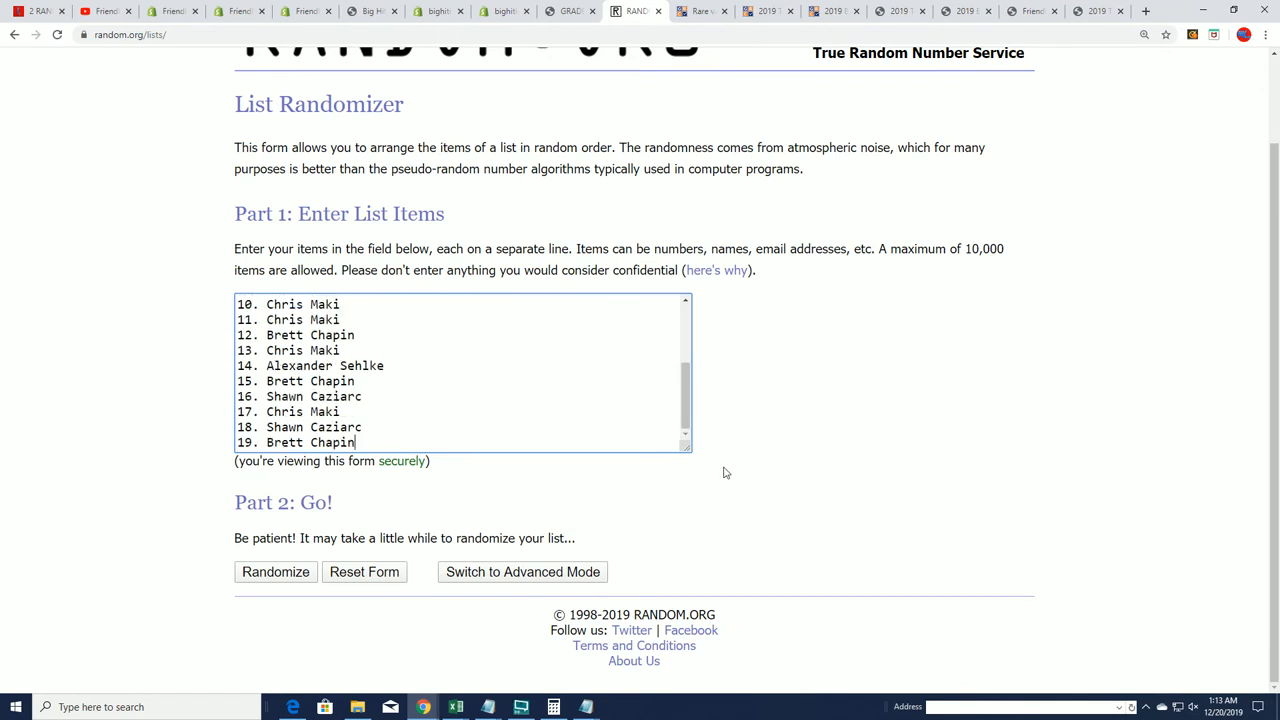
mouse_move(696, 430)
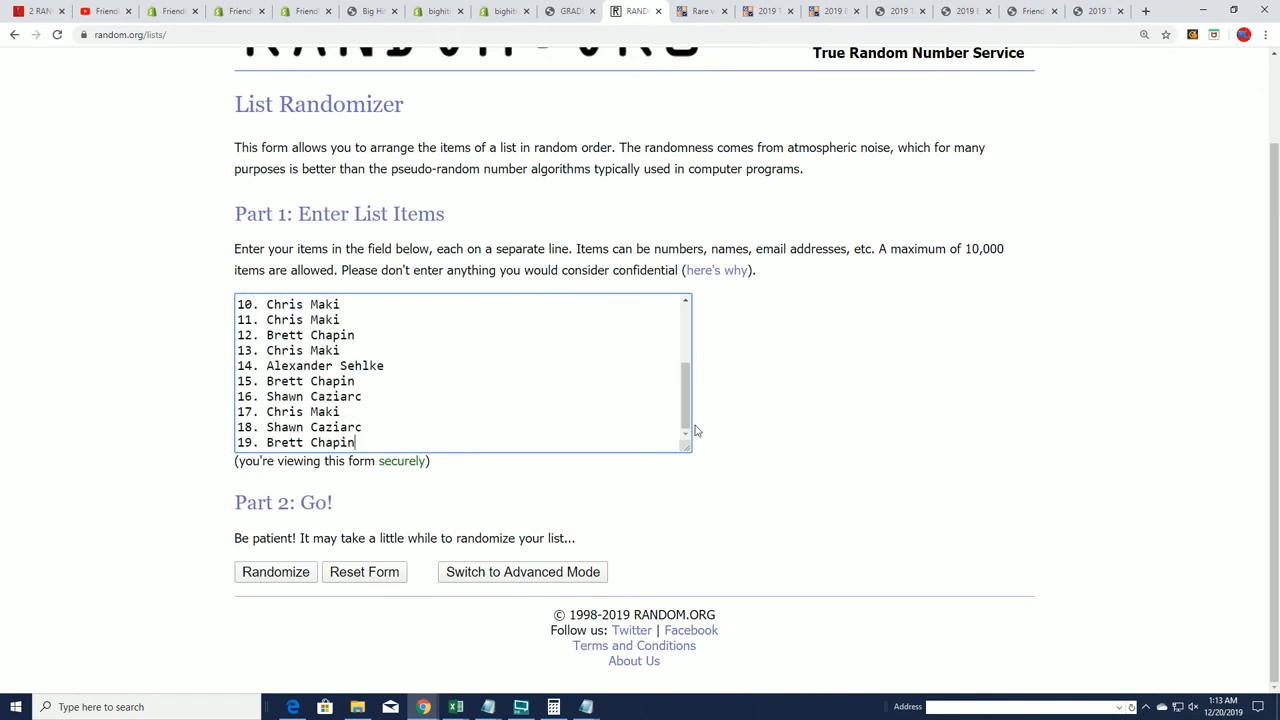
Shuffle the 19 entries seven times so entry 3 leads, then view the map
click(275, 571)
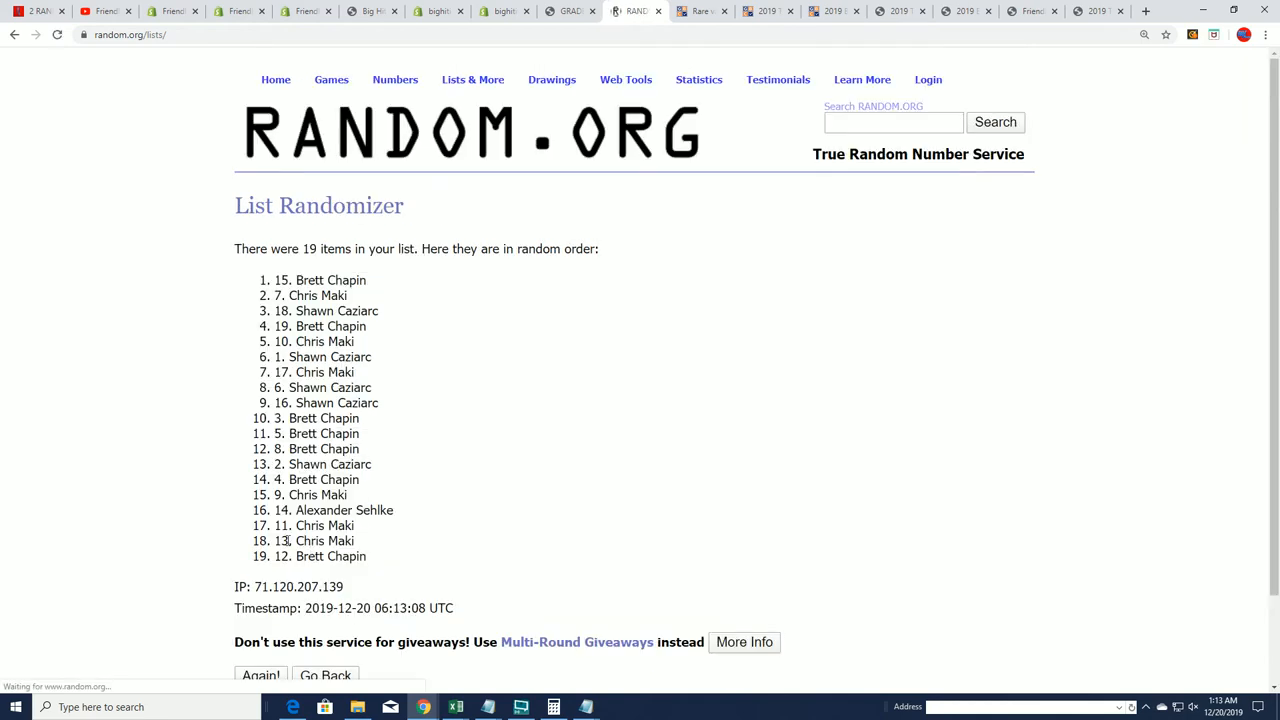
click(261, 675)
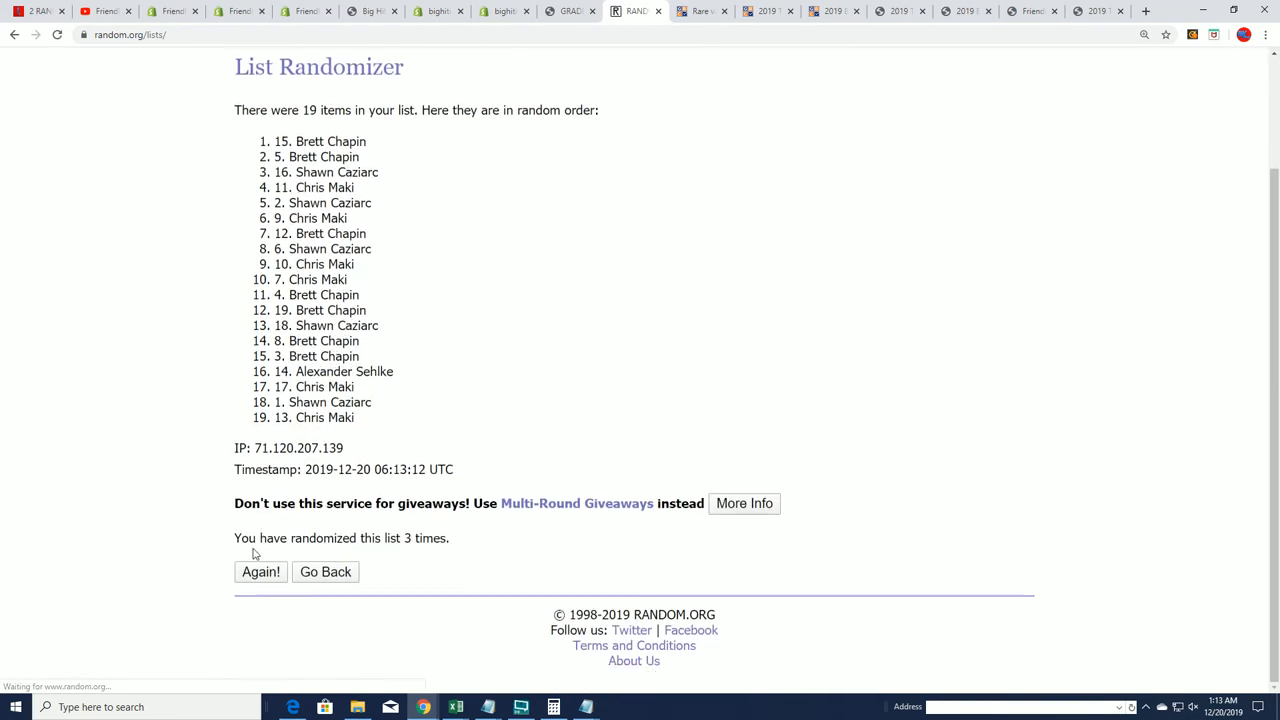
click(260, 571)
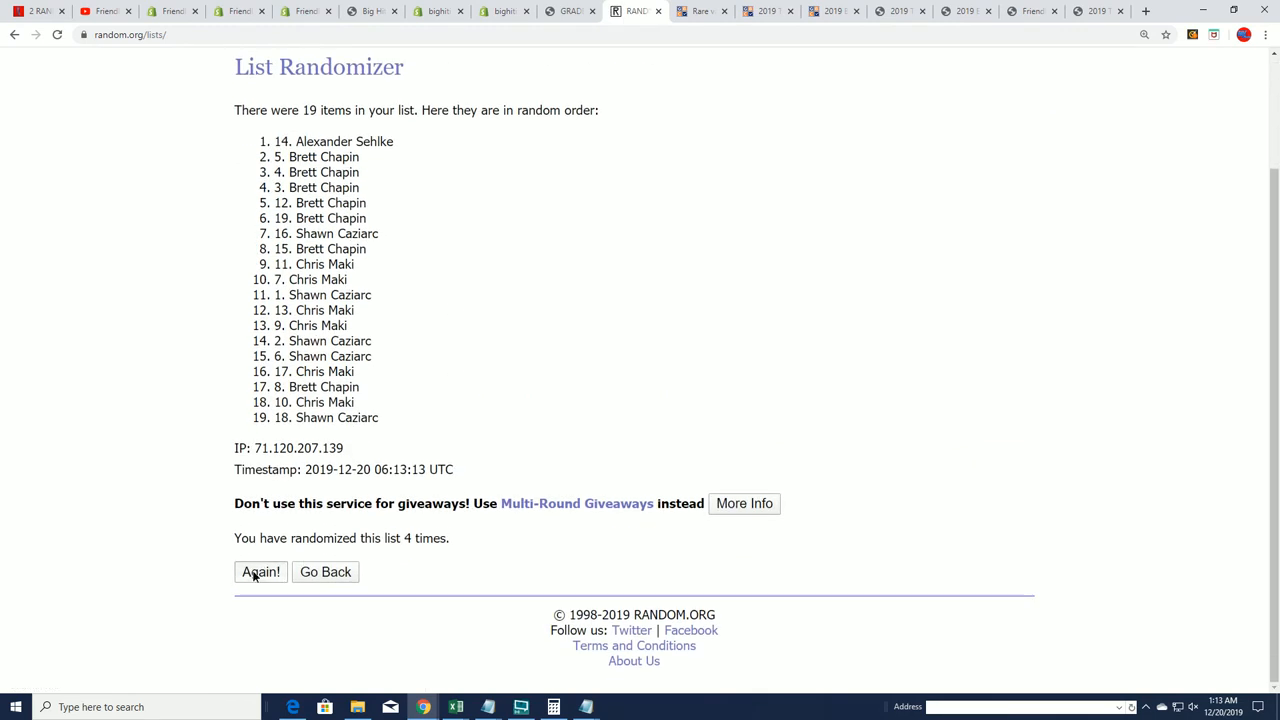
click(260, 571)
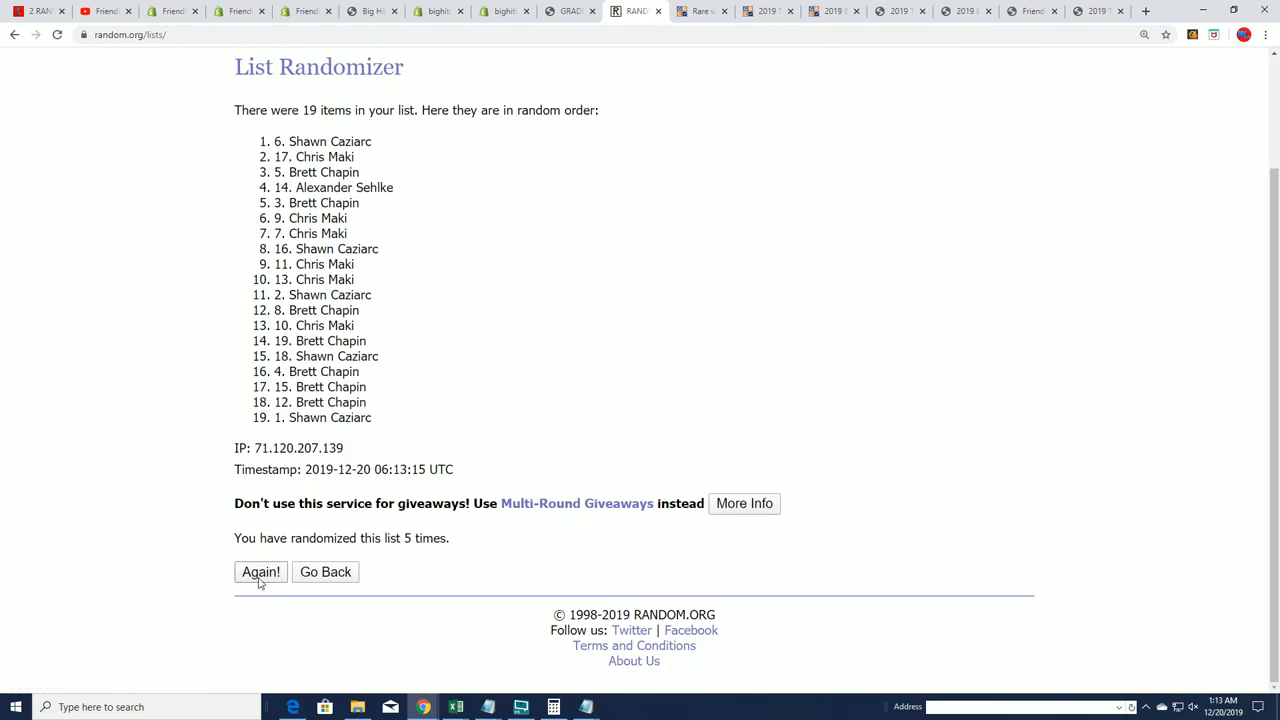
click(260, 571)
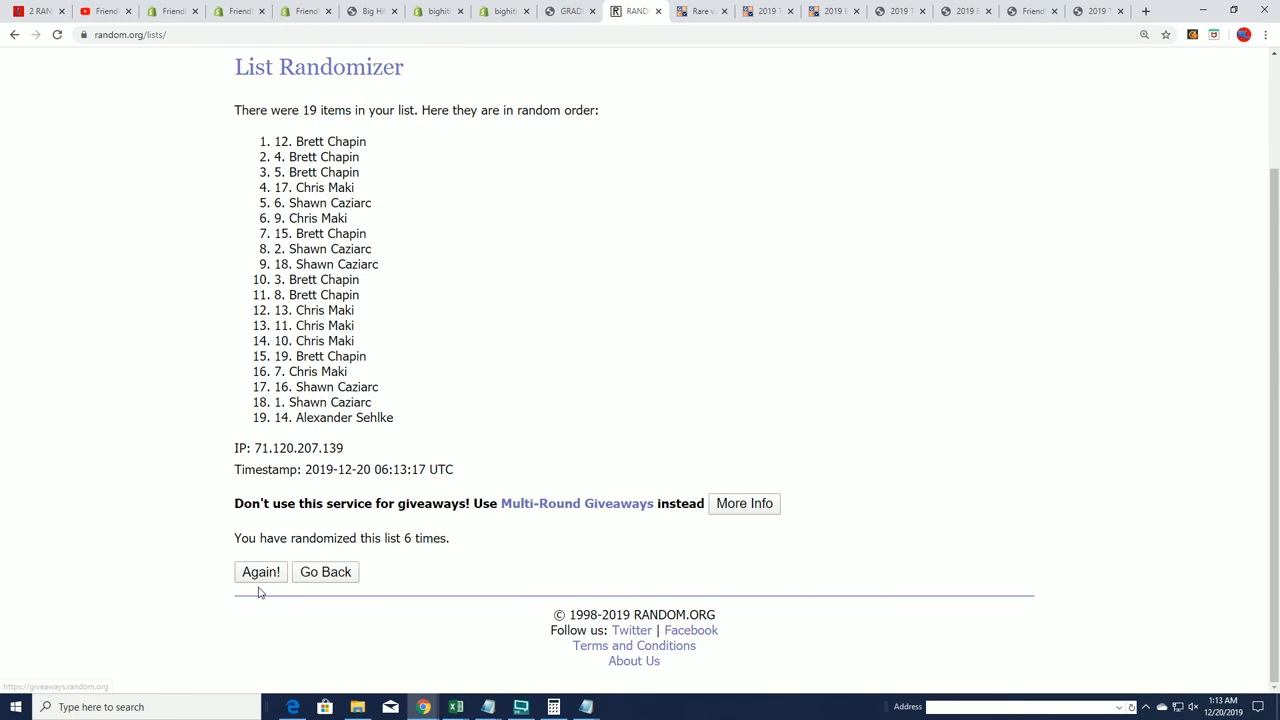
click(260, 571)
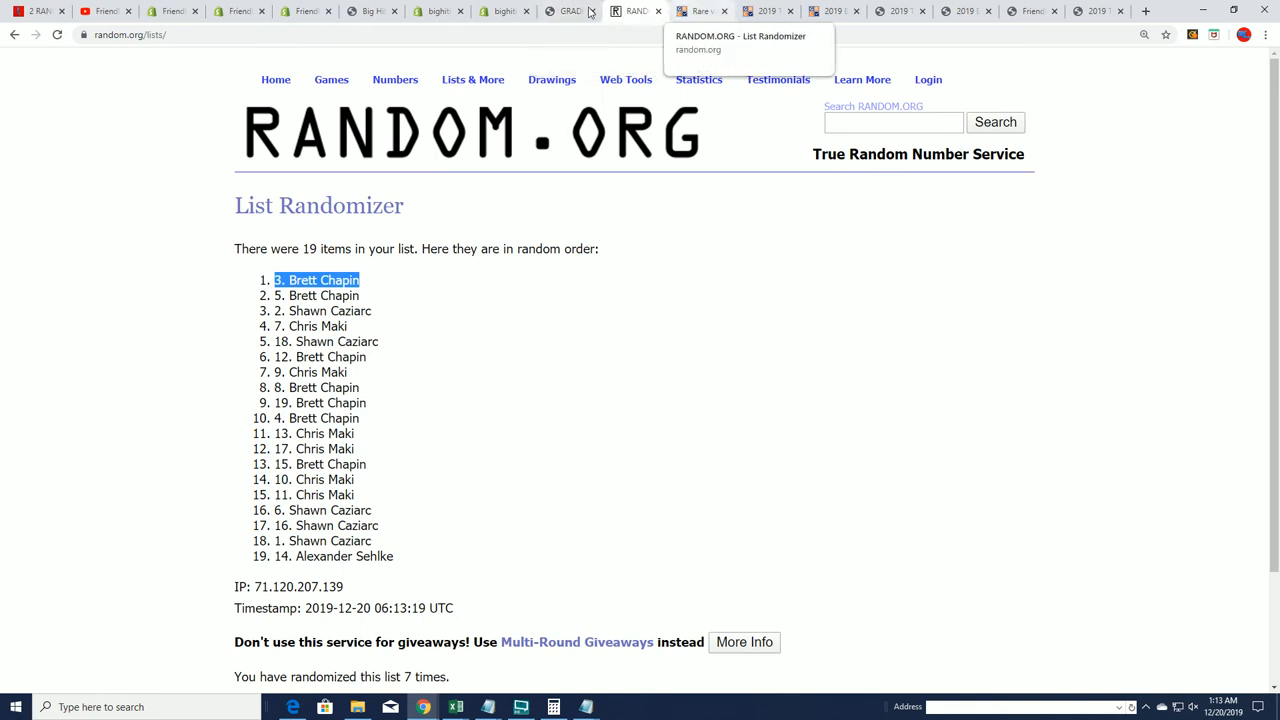
click(370, 11)
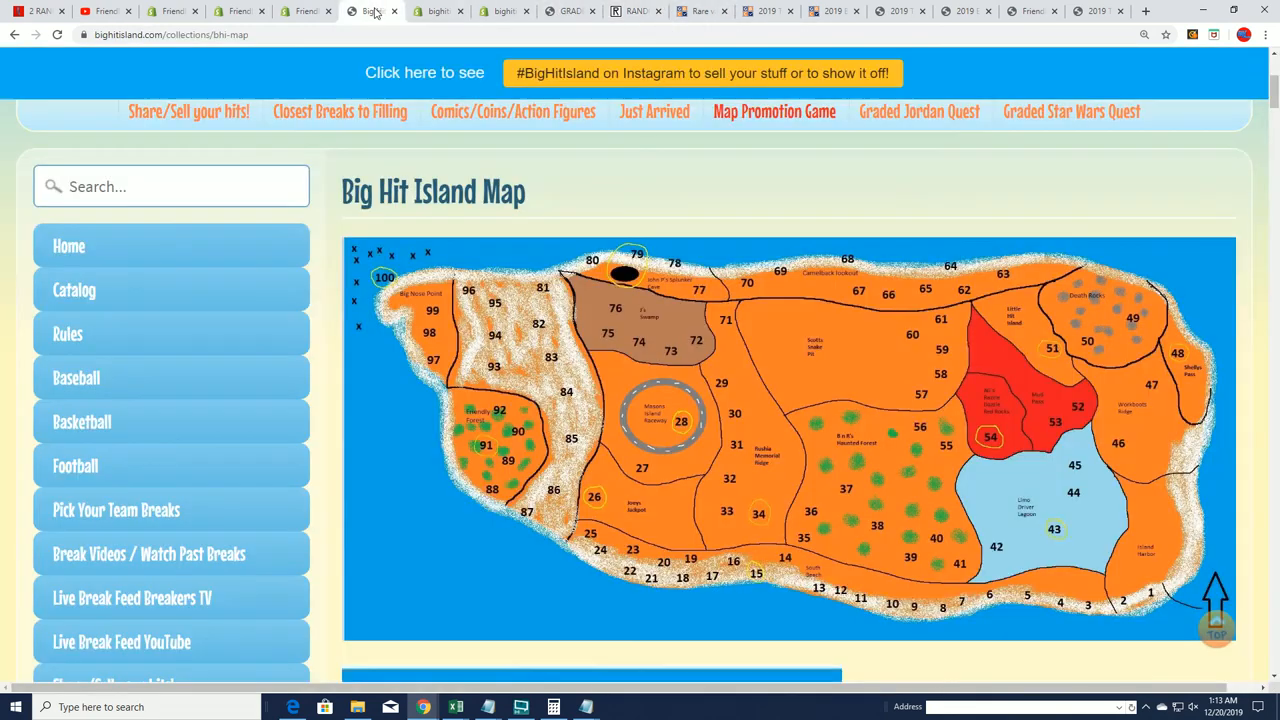
scroll(down, 3)
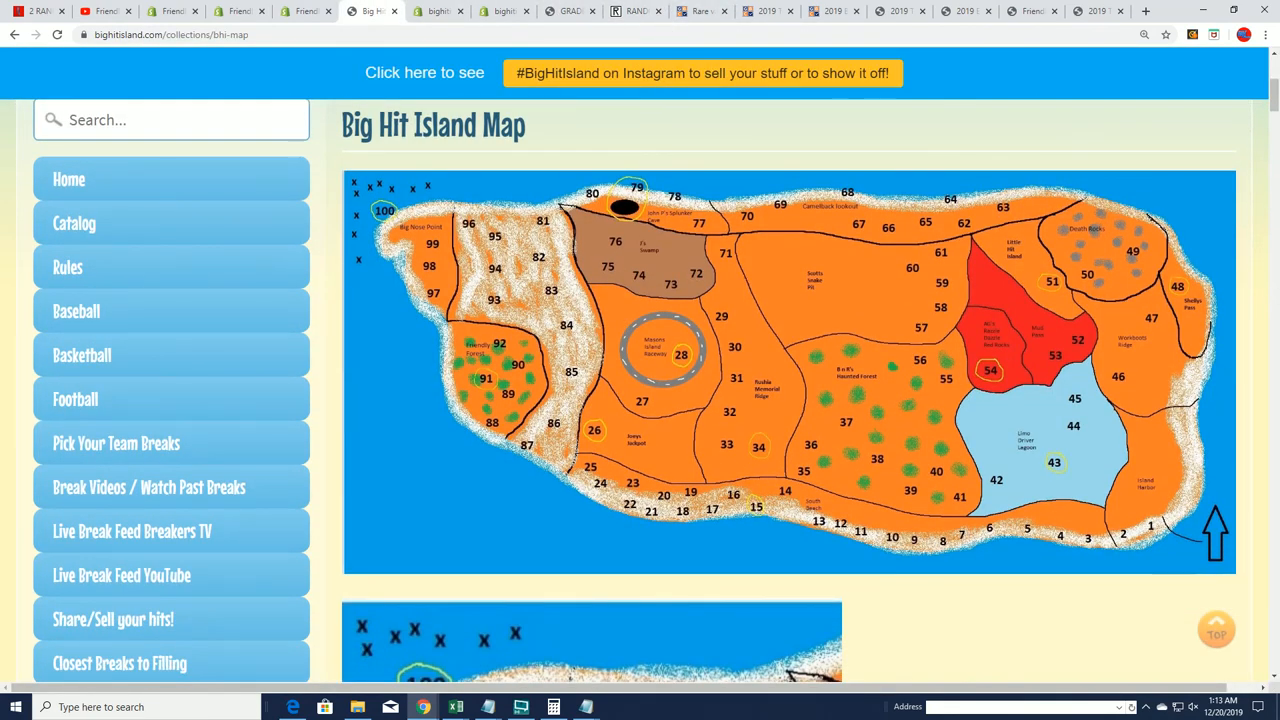